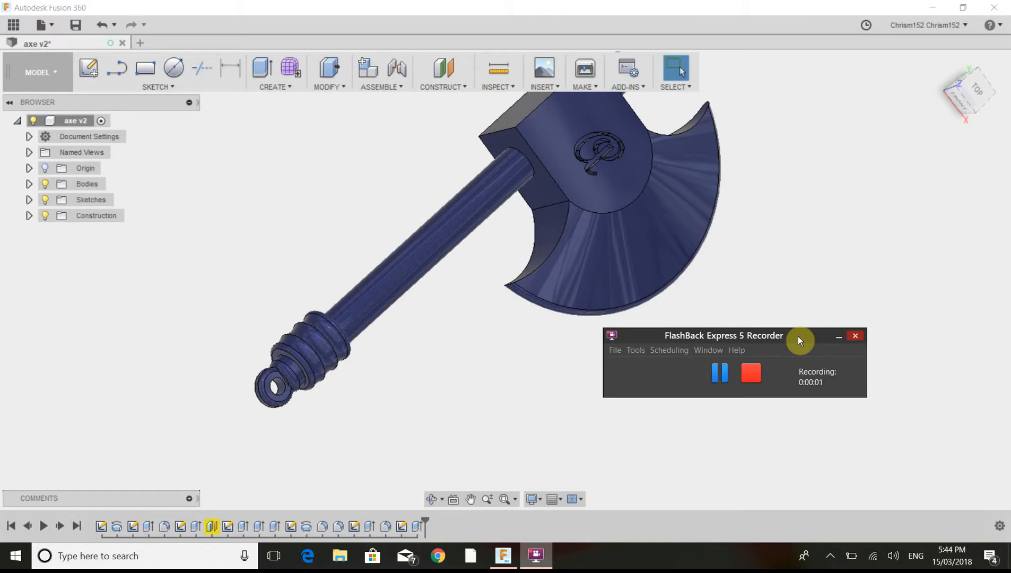
Step: Roll the design timeline back toward Sketch10, suppressing the axe's later features
left_click_drag(724, 336, 690, 529)
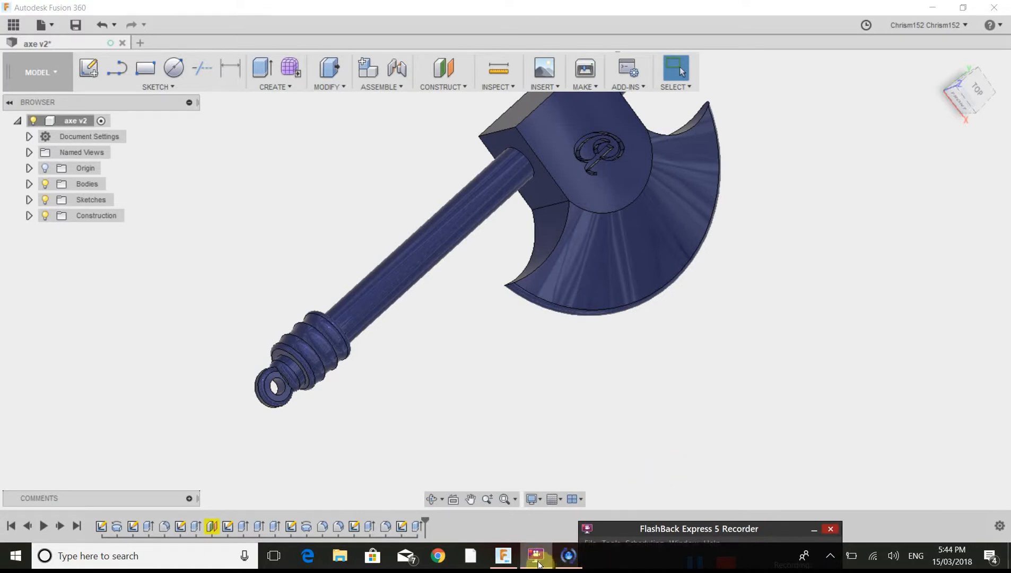
left_click(535, 556)
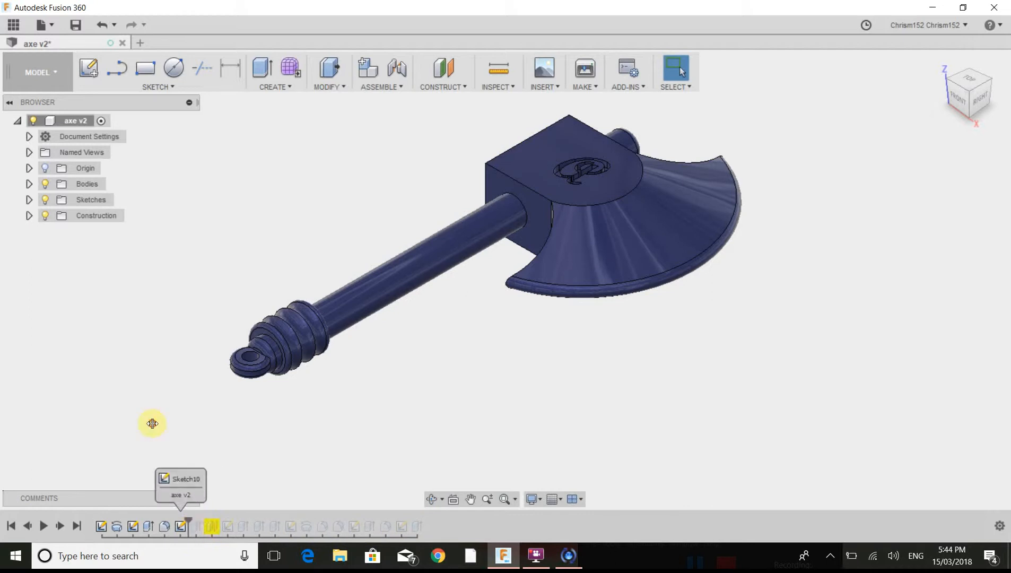
Step: Roll the history back to the blade body alone and orbit to its flat inner face
left_click_drag(211, 526, 202, 526)
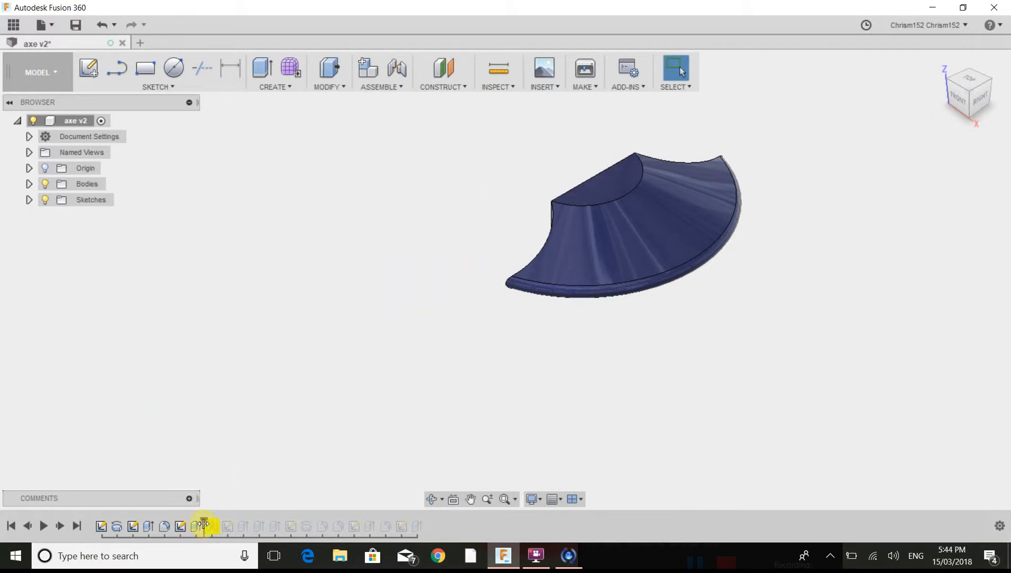
left_click(601, 187)
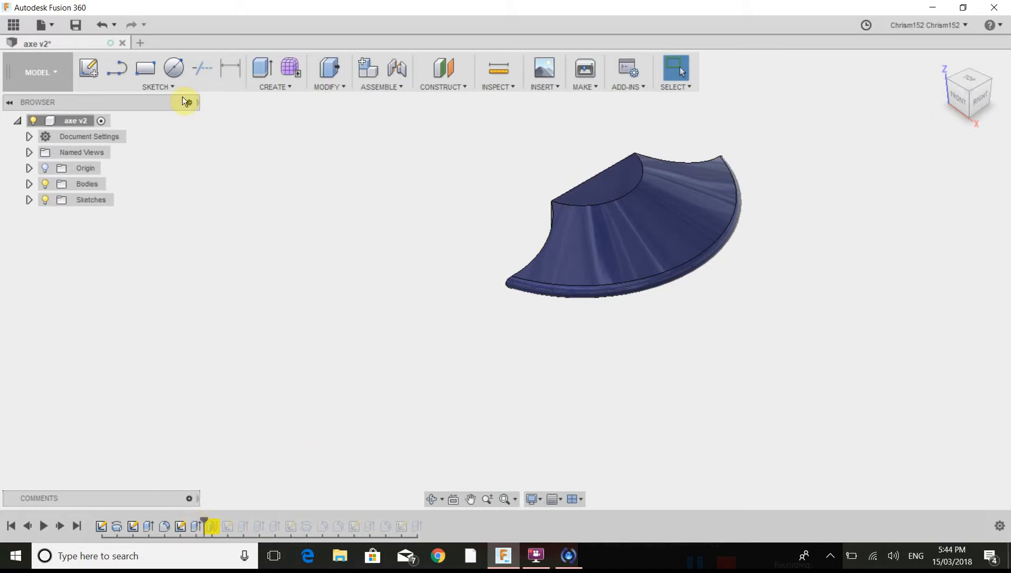
mouse_move(347, 153)
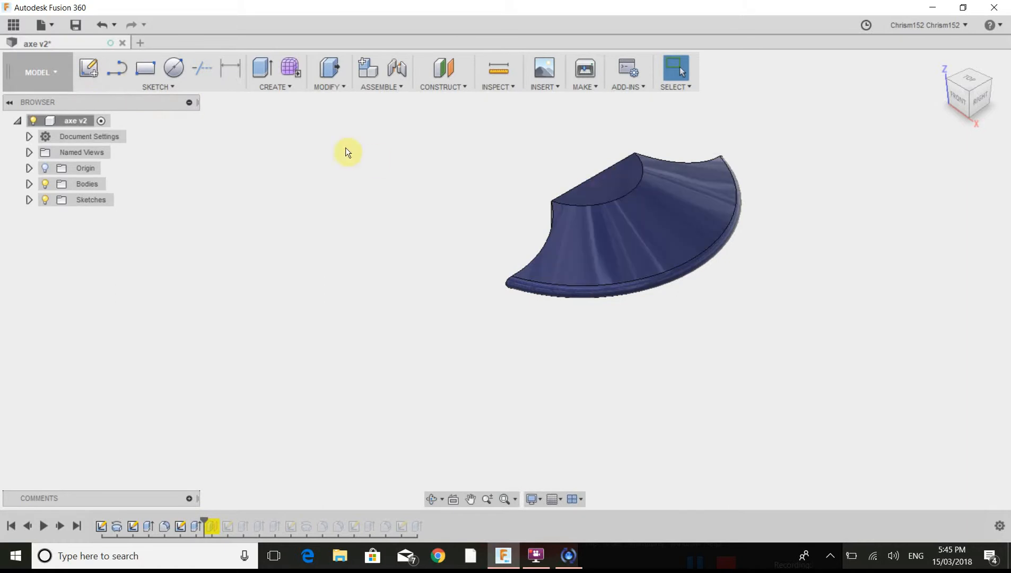
mouse_move(394, 391)
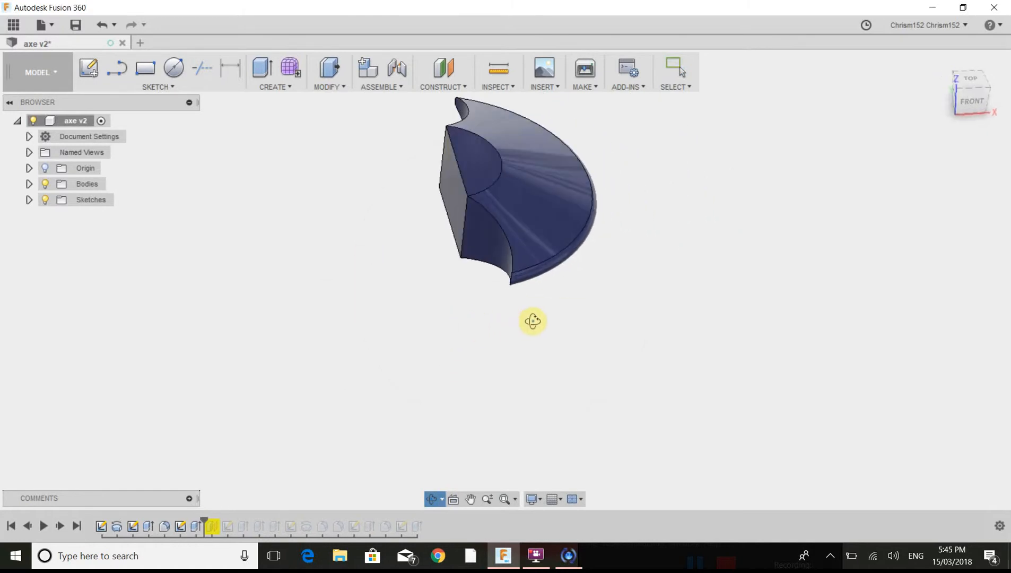
left_click_drag(532, 320, 346, 130)
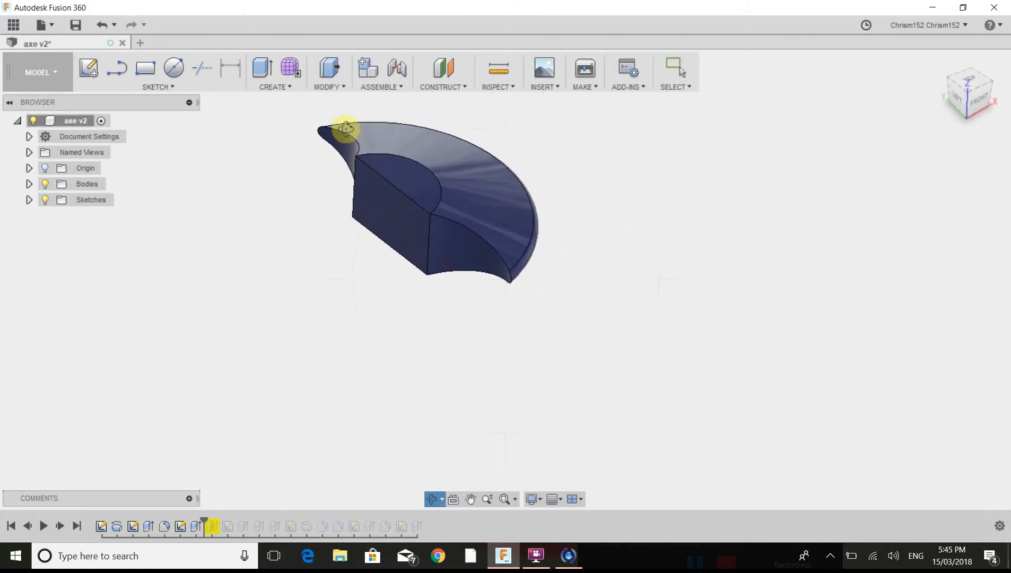
Step: Extrude the blade's flat inner face 11 mm as a joined block
left_click(261, 66)
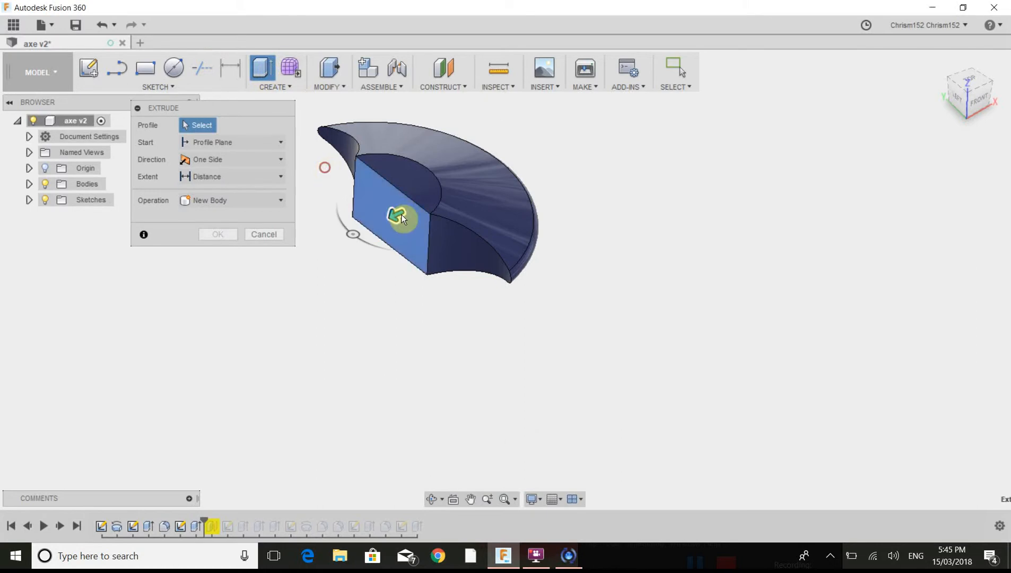
left_click(400, 217)
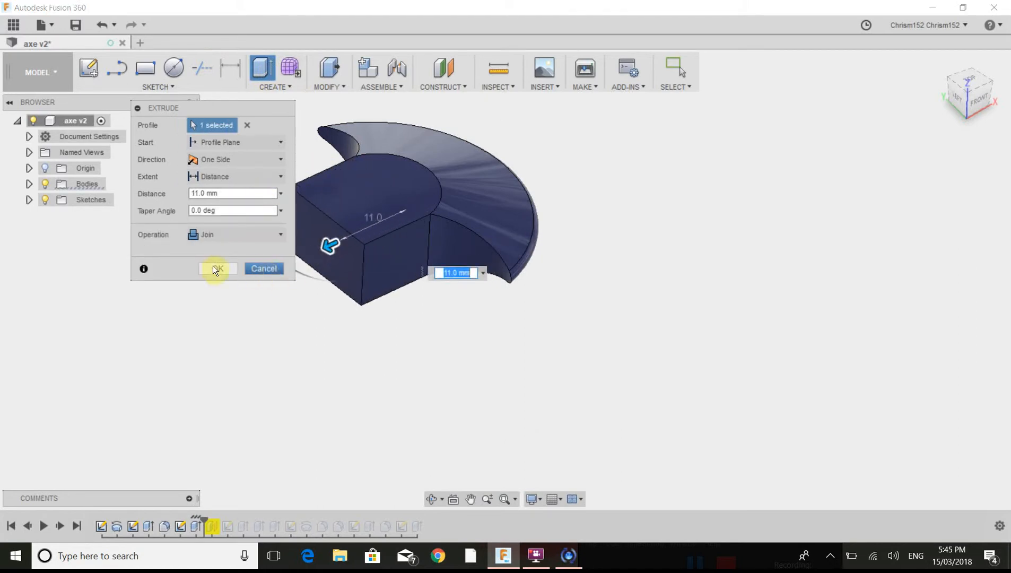
left_click(217, 268)
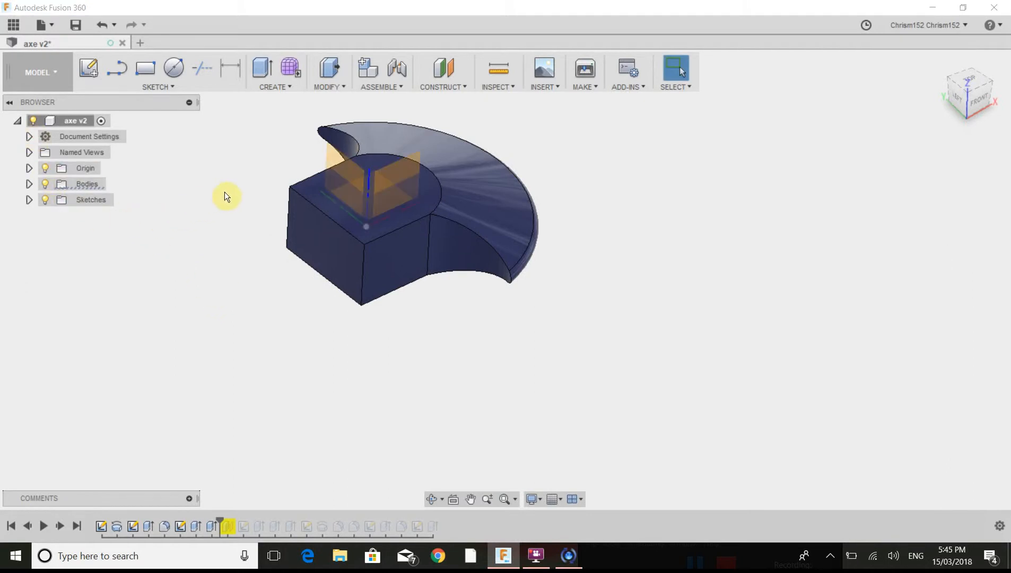
mouse_move(254, 153)
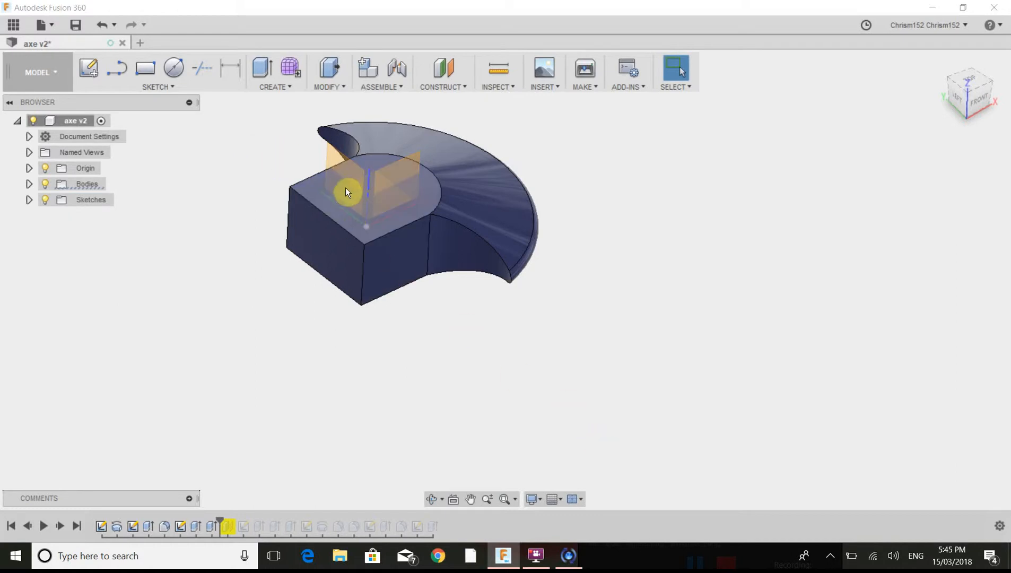
mouse_move(422, 100)
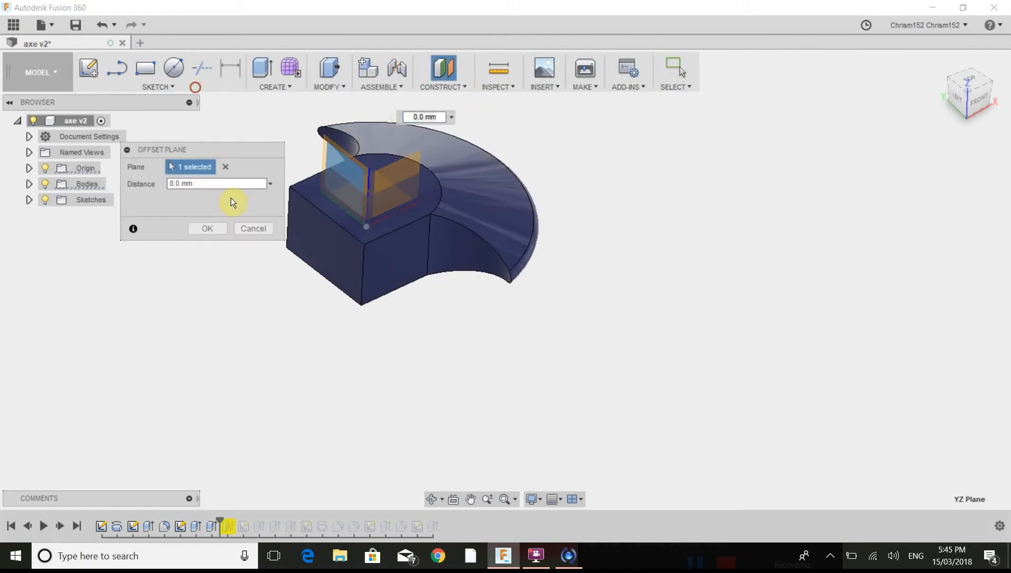
Step: Create a construction plane offset -3.0 mm from the YZ plane through the block
left_click_drag(161, 149, 142, 247)
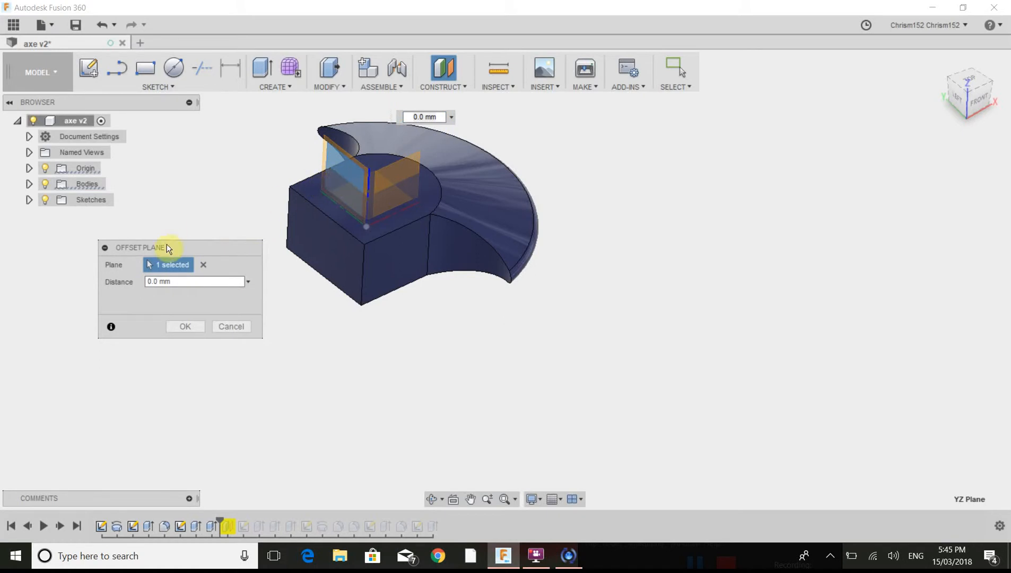
left_click(194, 281)
type("-3")
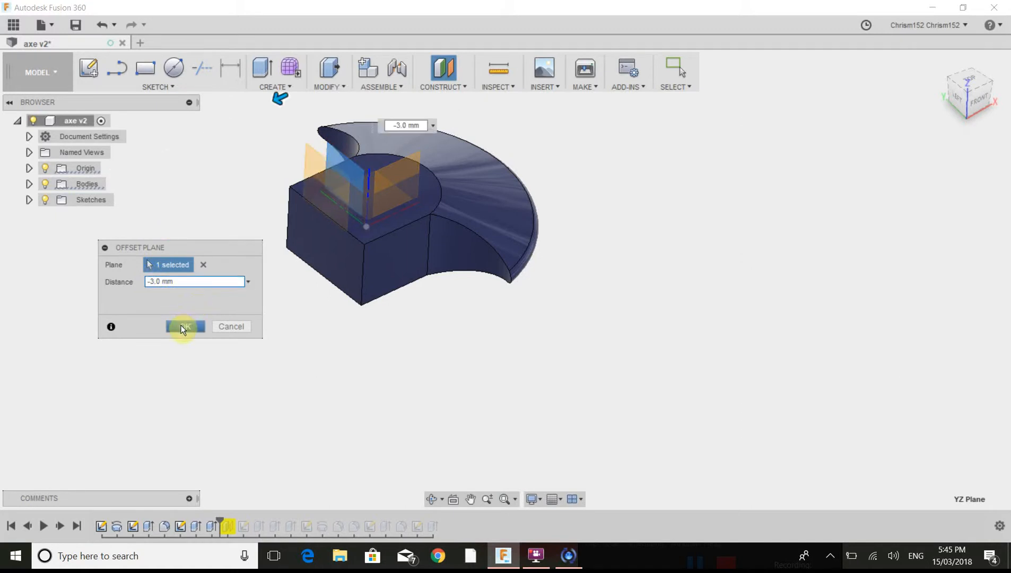
left_click(185, 326)
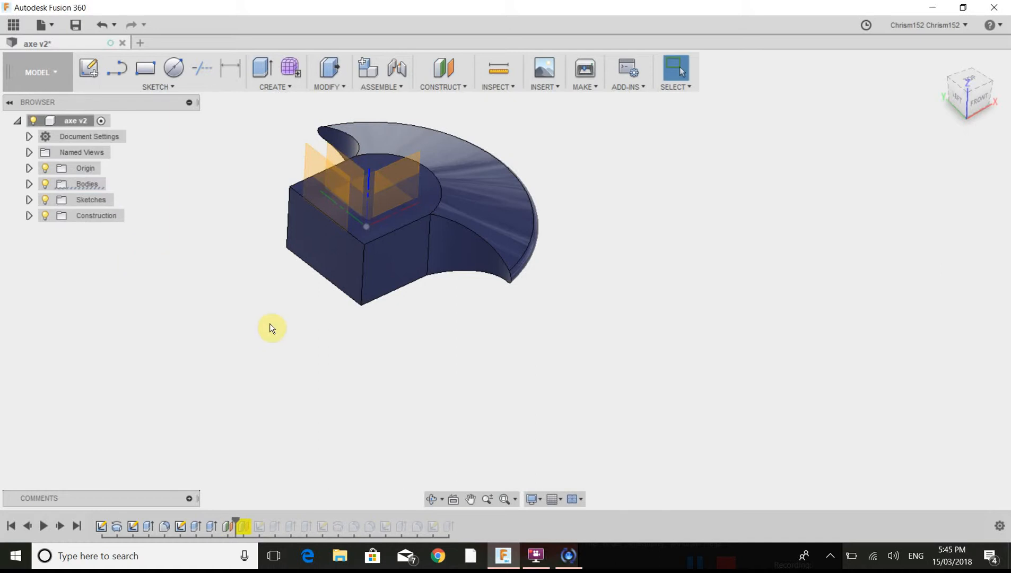
mouse_move(285, 97)
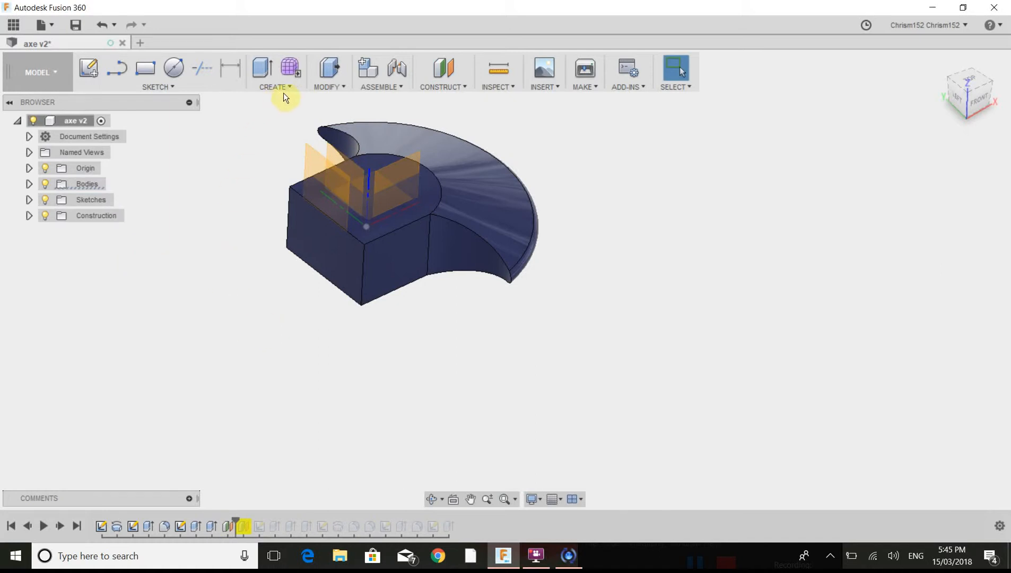
Step: Mirror the blade body across the offset construction plane for a symmetrical head
left_click(273, 74)
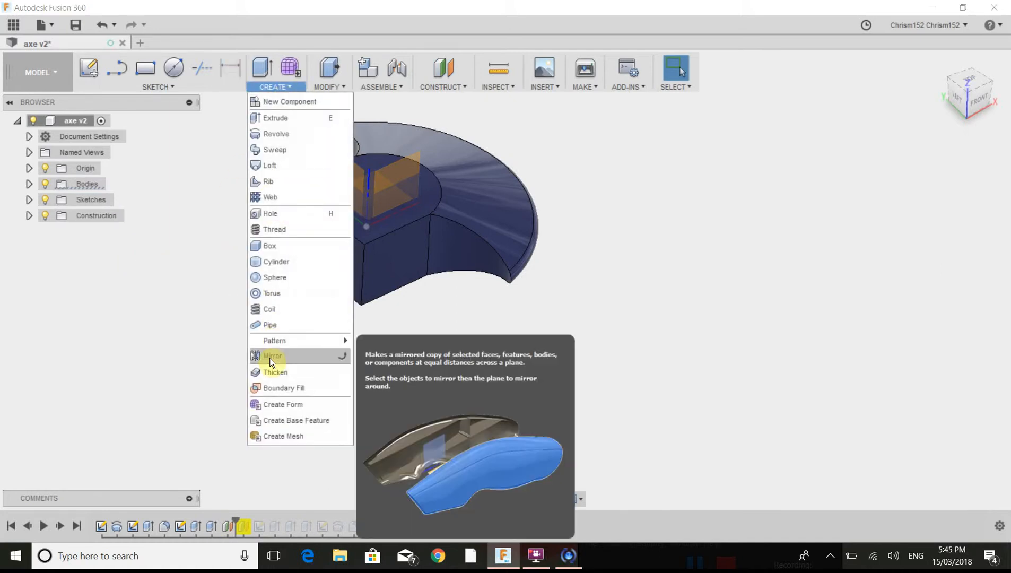
left_click(271, 356)
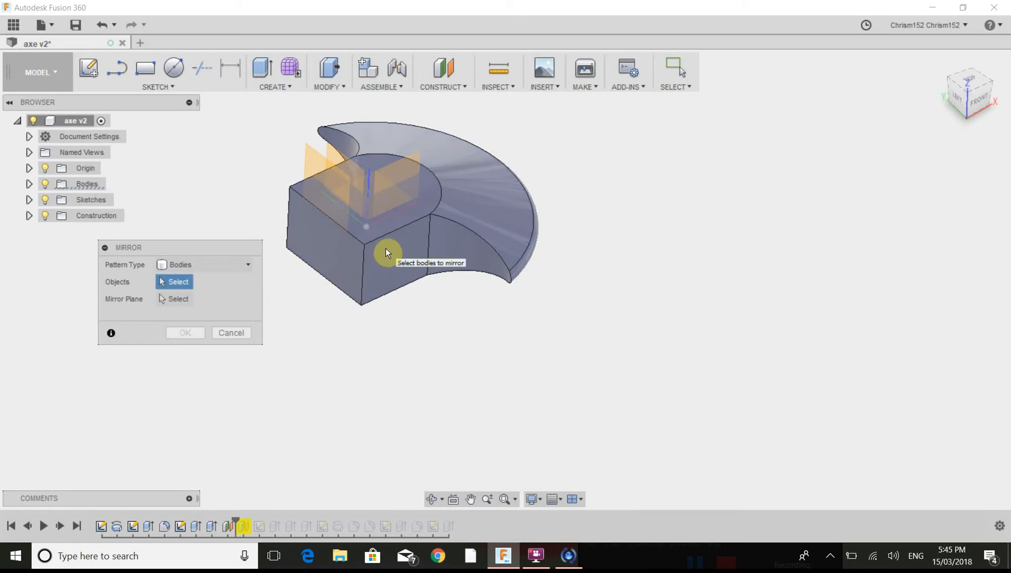
left_click(203, 264)
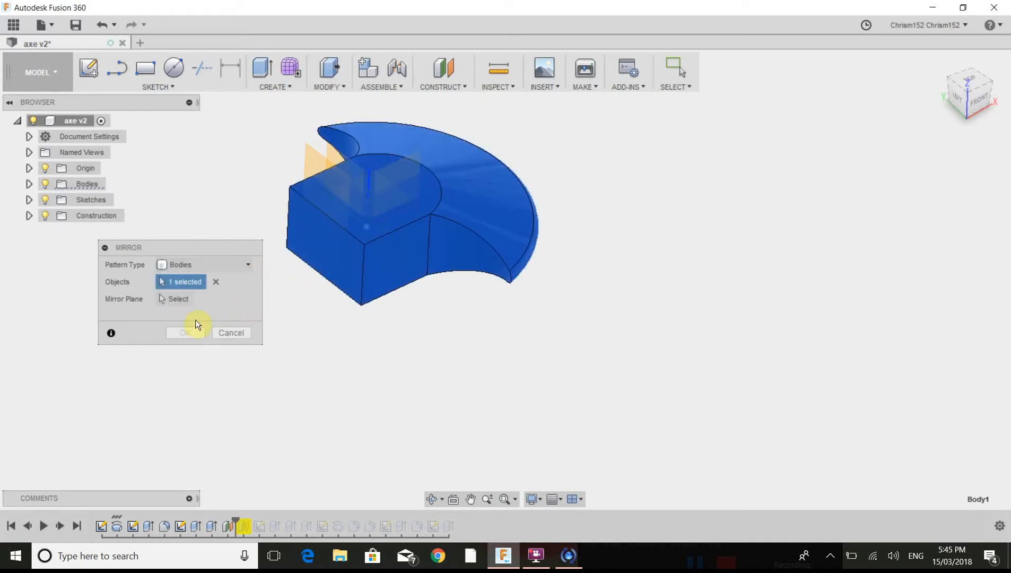
left_click(178, 299)
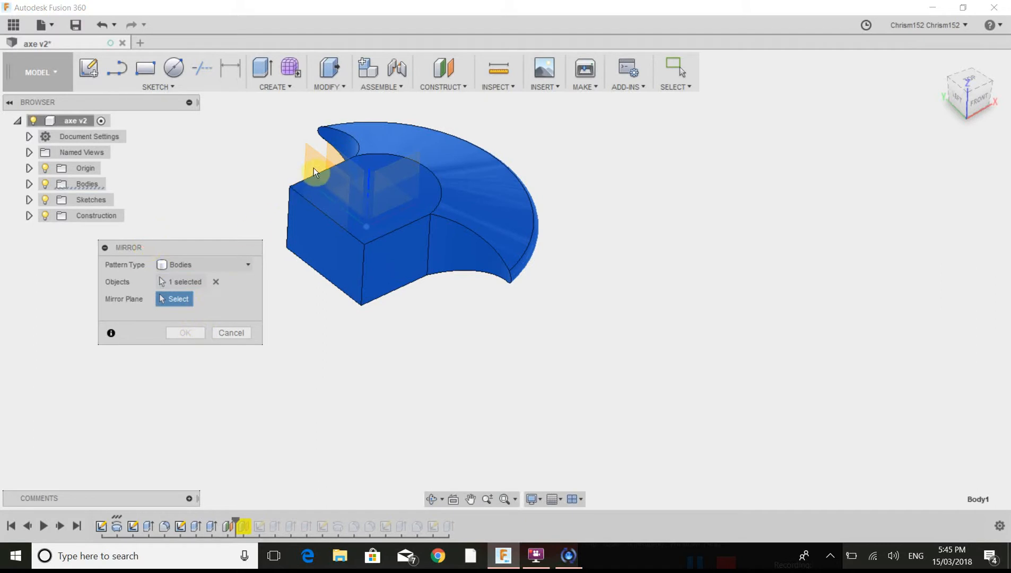
left_click(342, 331)
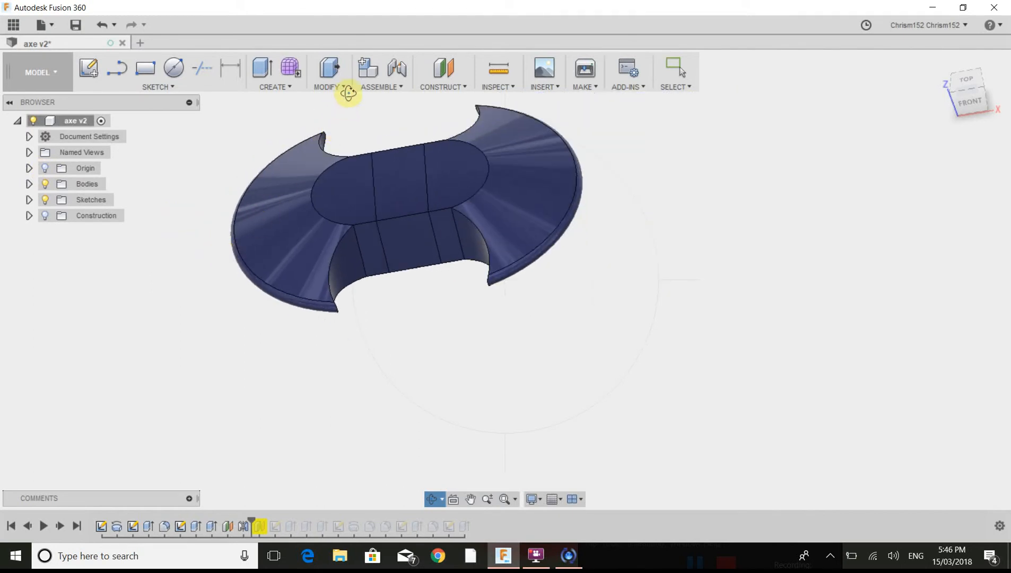
mouse_move(438, 291)
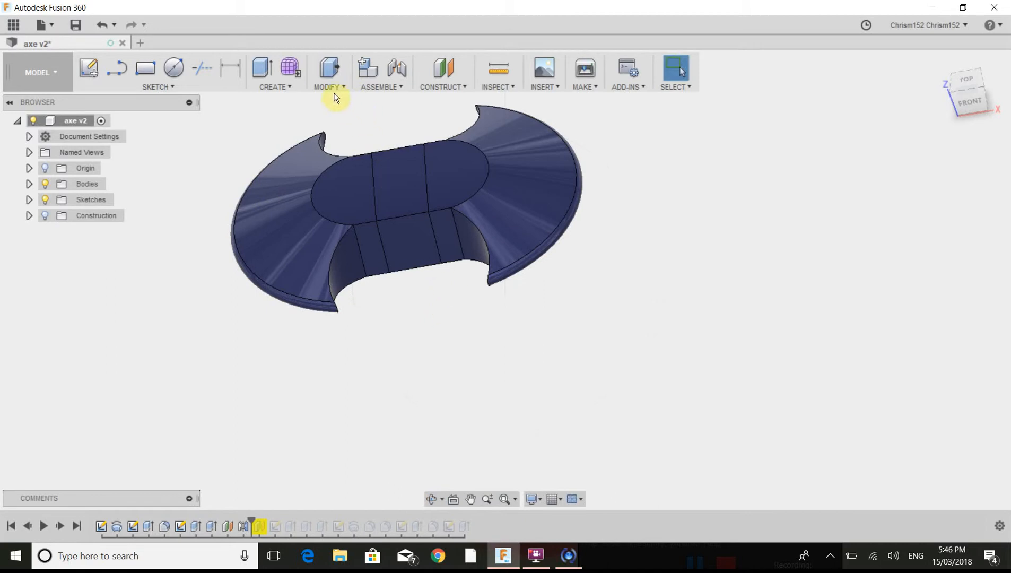
Step: Combine the right and left blade bodies with the Join operation into one solid
left_click(327, 72)
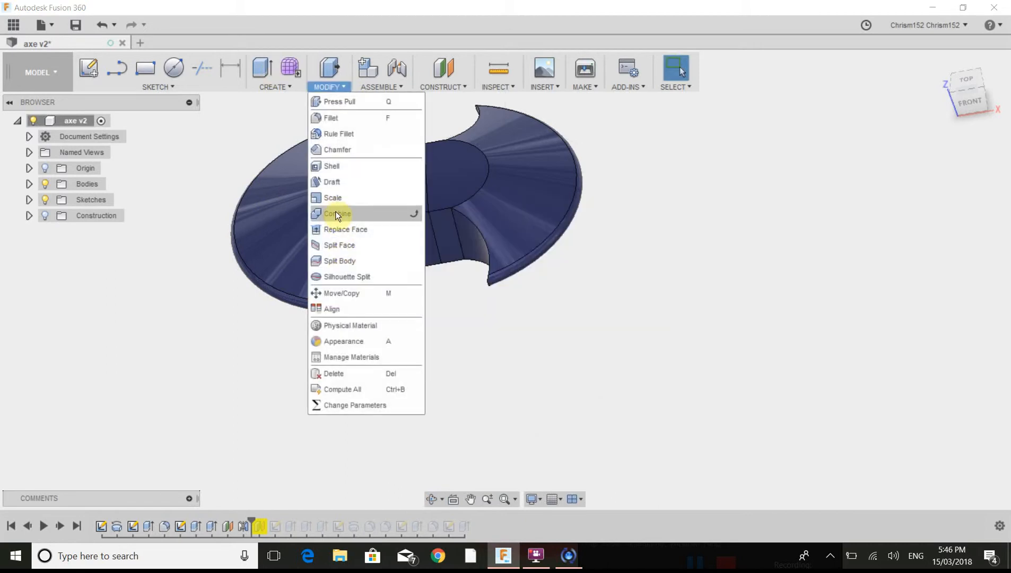
left_click(337, 214)
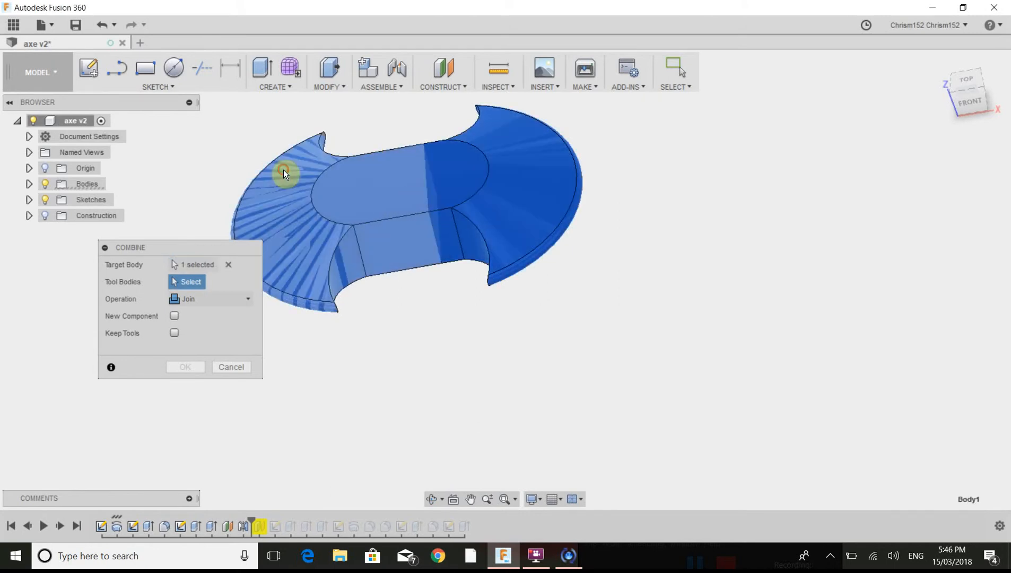
left_click(284, 173)
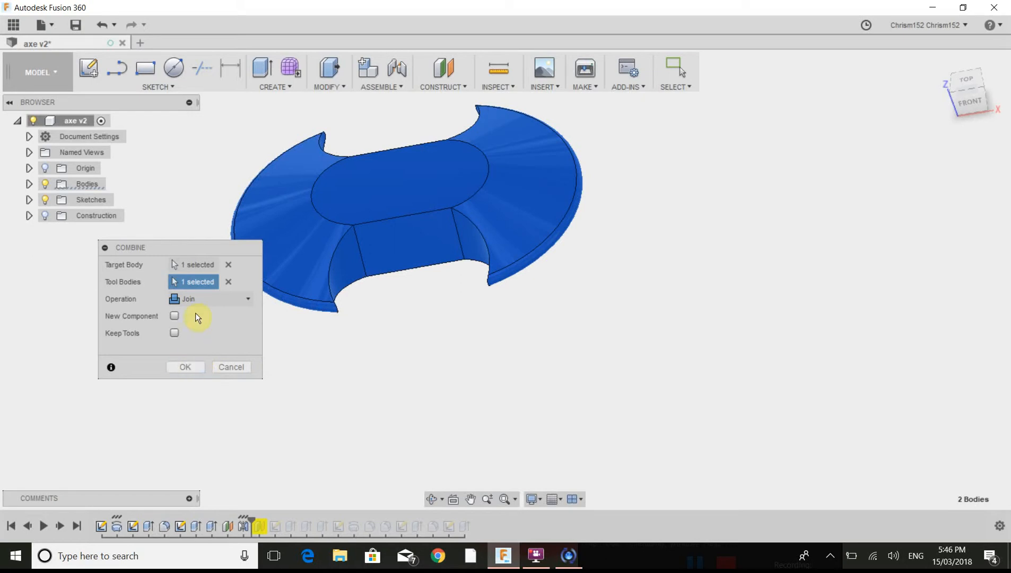
left_click(210, 298)
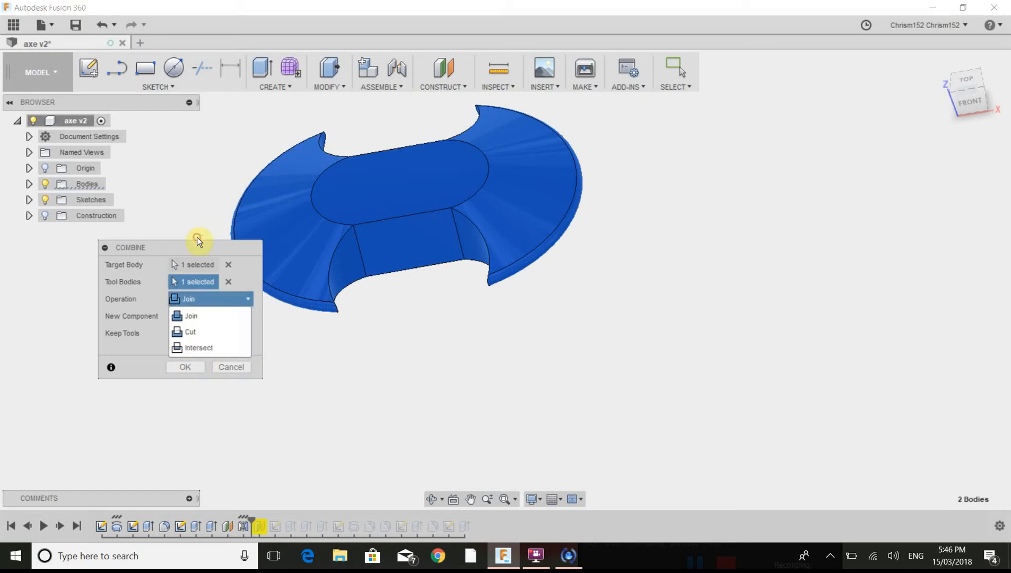
left_click(190, 315)
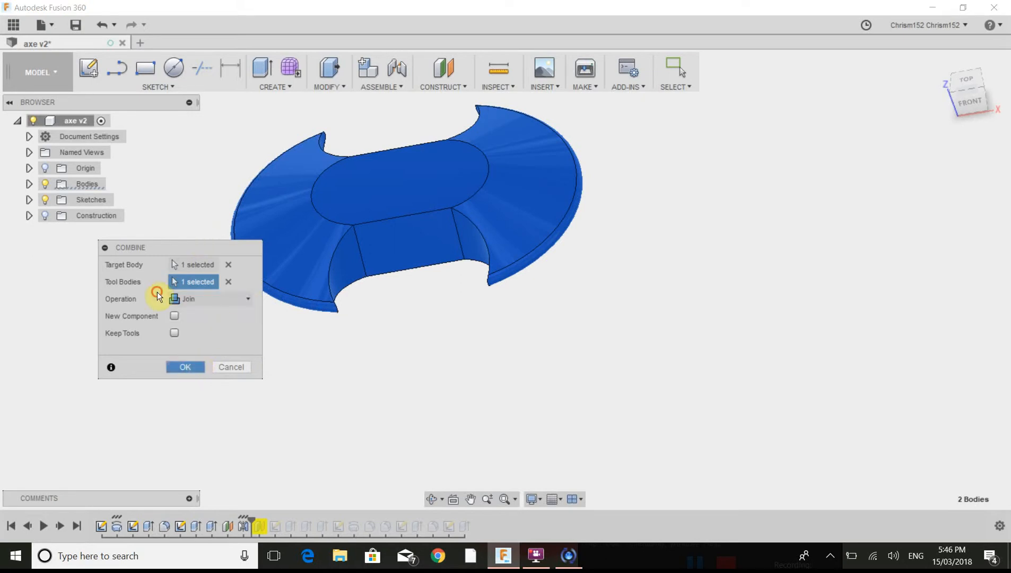
left_click(184, 366)
type("AX")
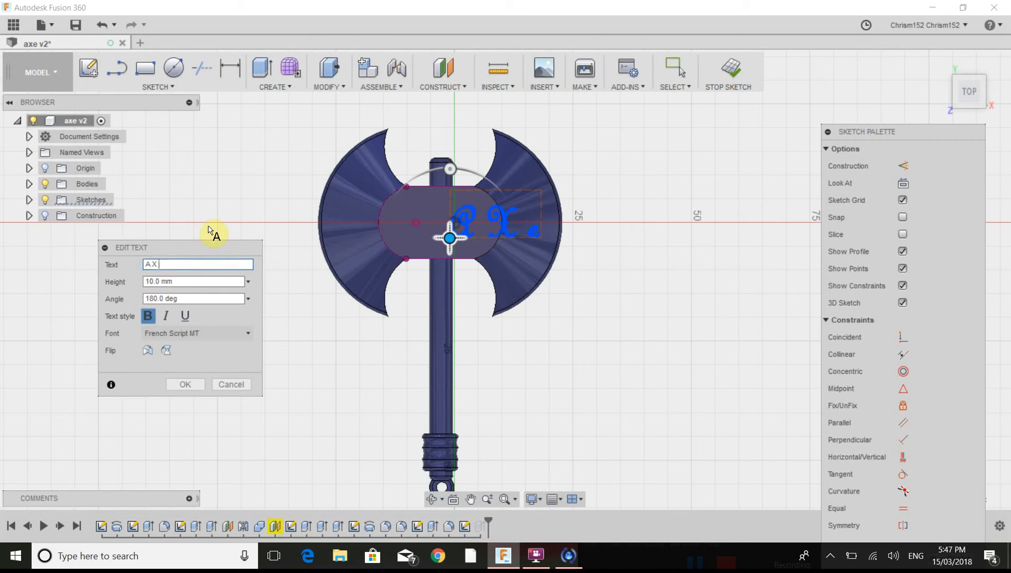
Step: Complete the sketch text as 'AXE', centre it on the oval plate and confirm
type("E")
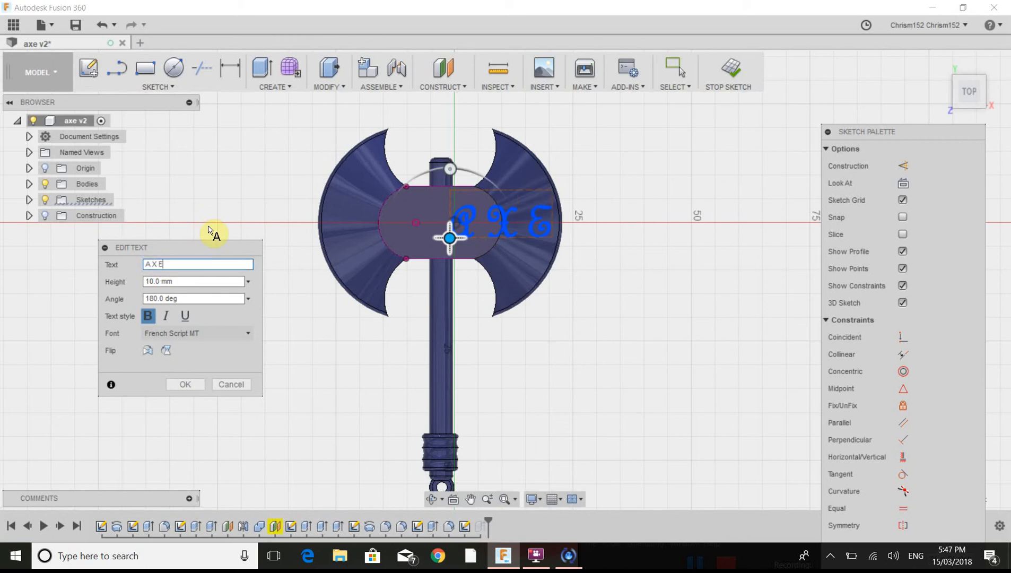
mouse_move(450, 237)
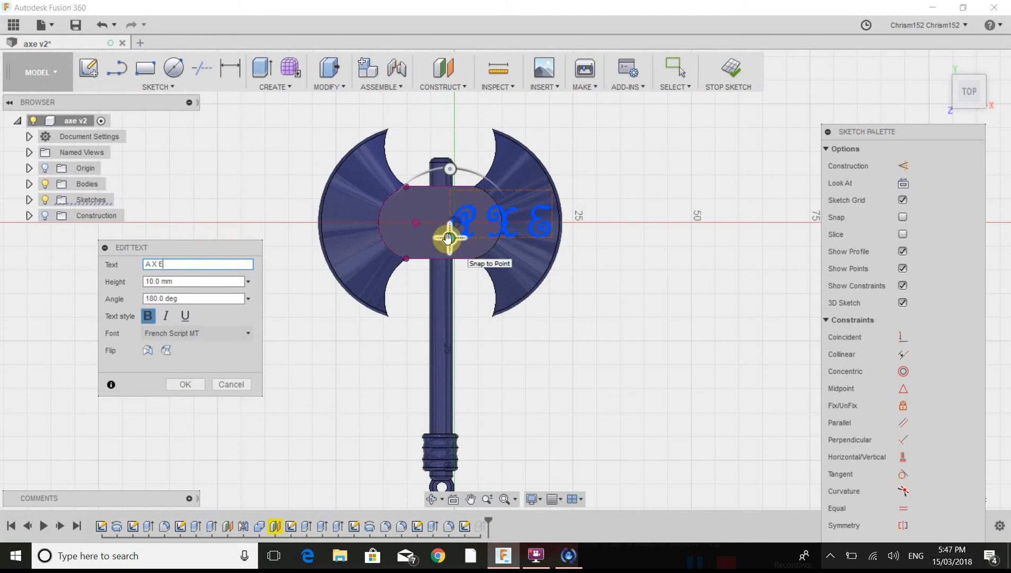
left_click_drag(447, 236, 390, 236)
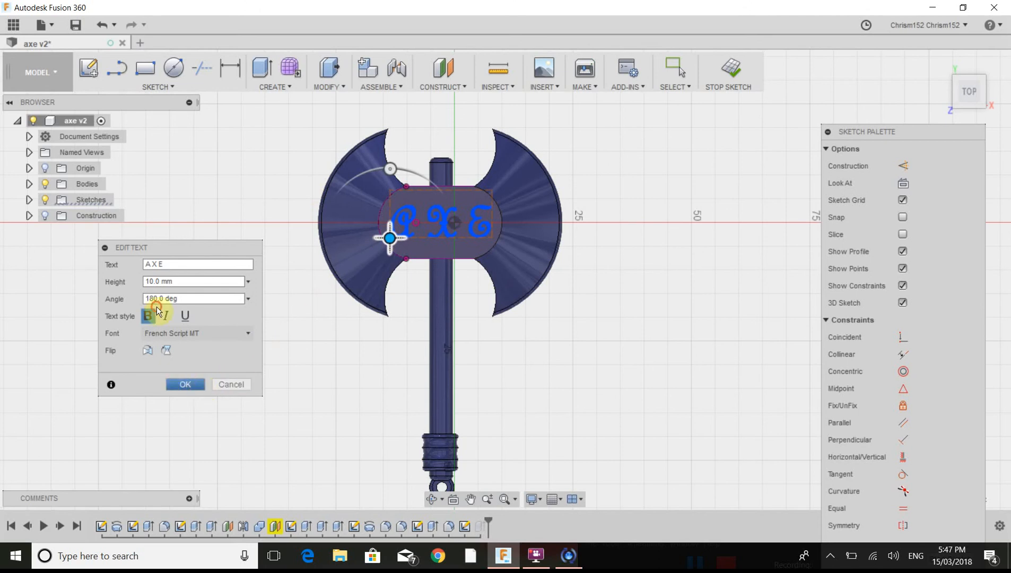
left_click(184, 384)
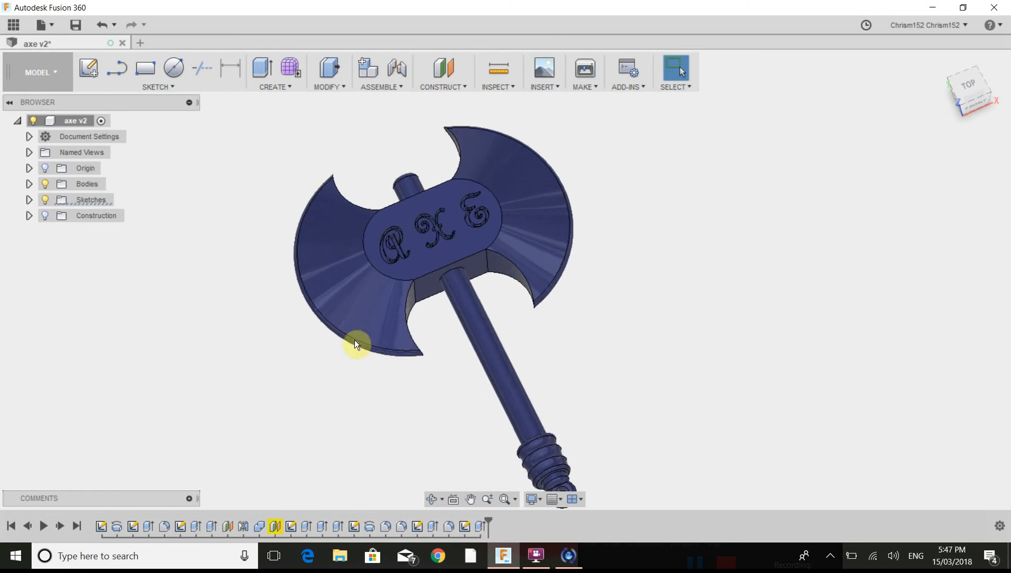
Step: Attempt a fillet on the centre plate edges, which fails with an edge-blend error
left_click(328, 72)
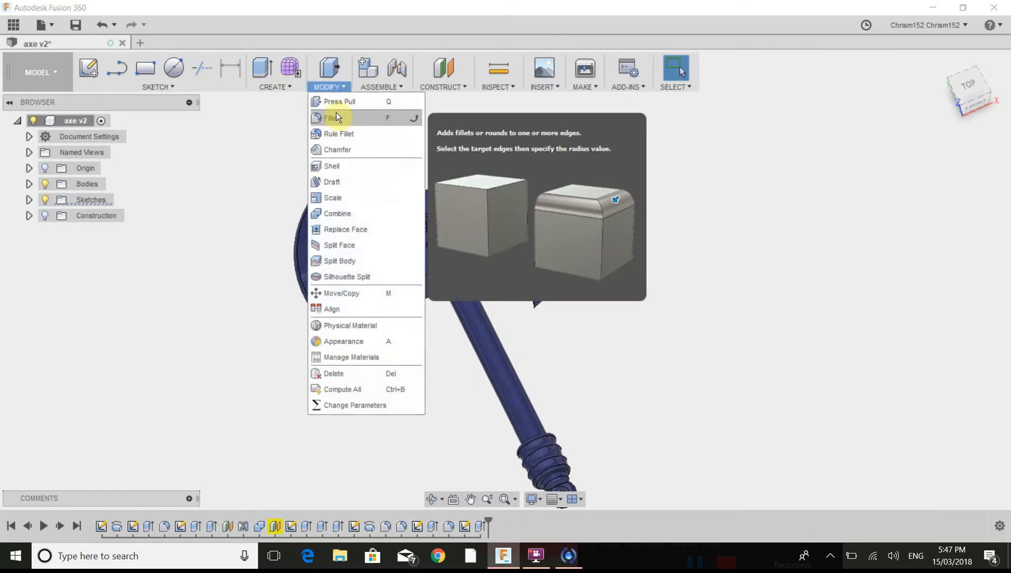
left_click(333, 117)
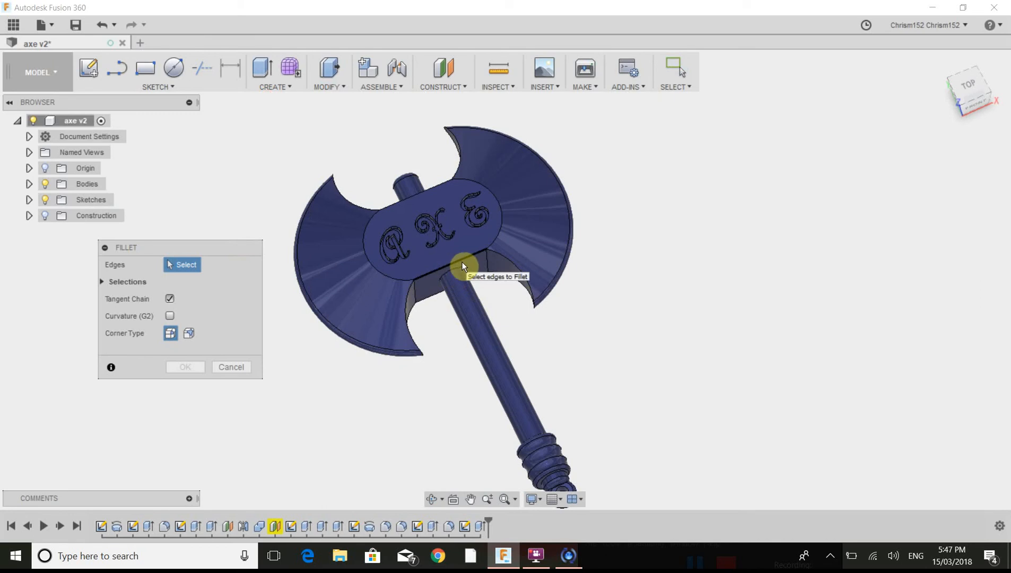
left_click(465, 268)
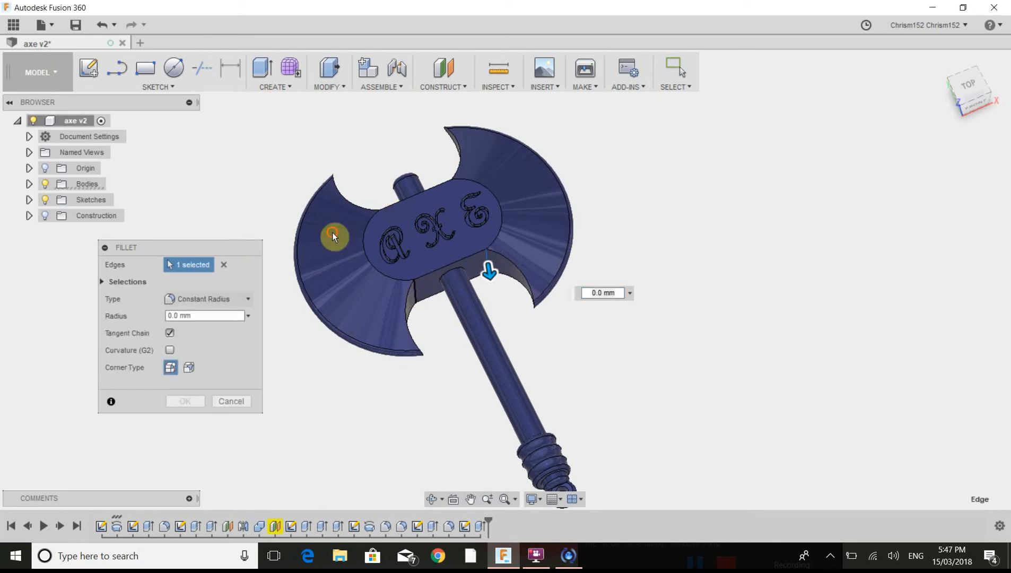
left_click(364, 161)
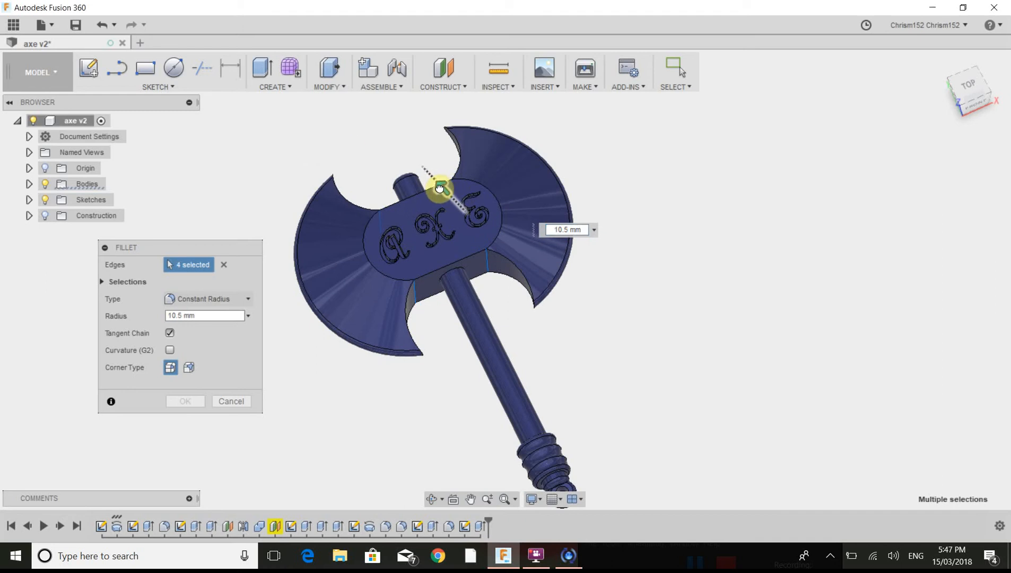
type("0.0")
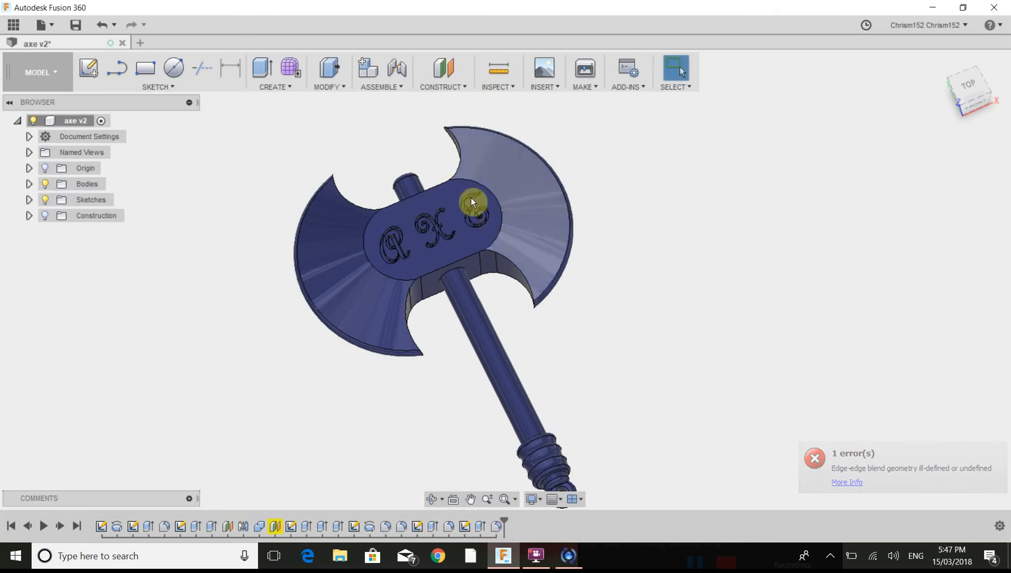
Step: Fillet the inner curved edges of both blades beside the handle
left_click(328, 73)
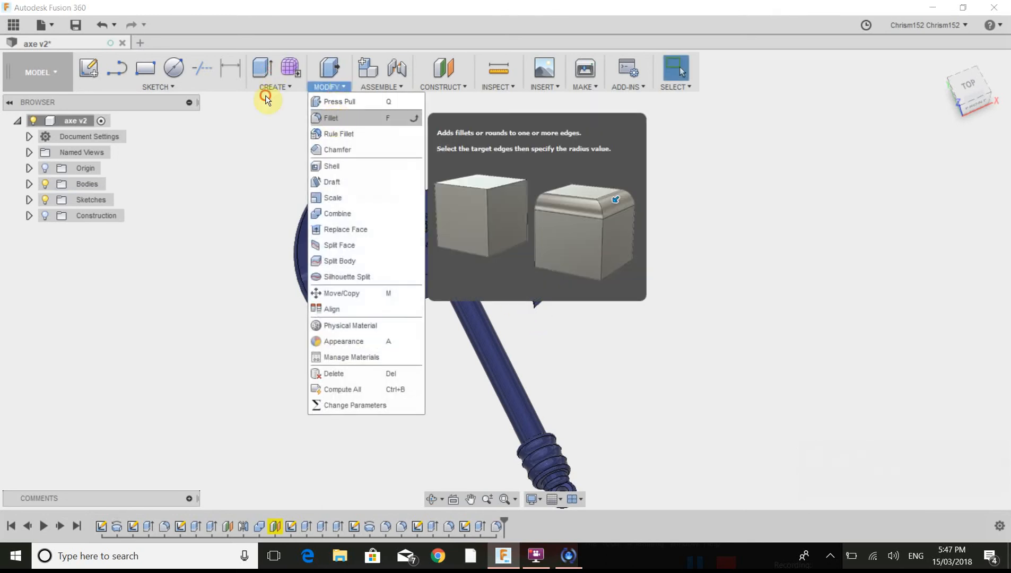
left_click(331, 117)
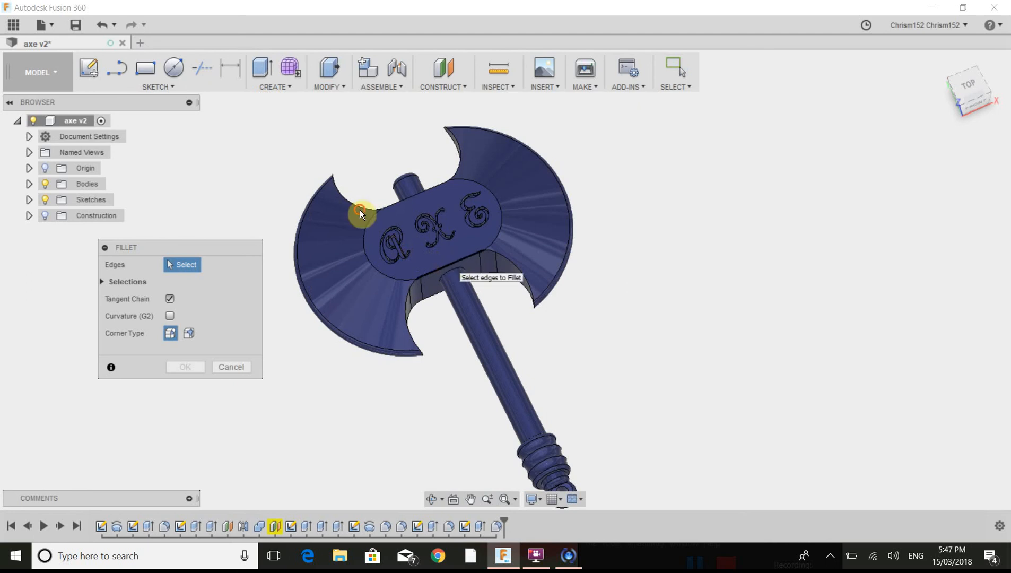
left_click(499, 277)
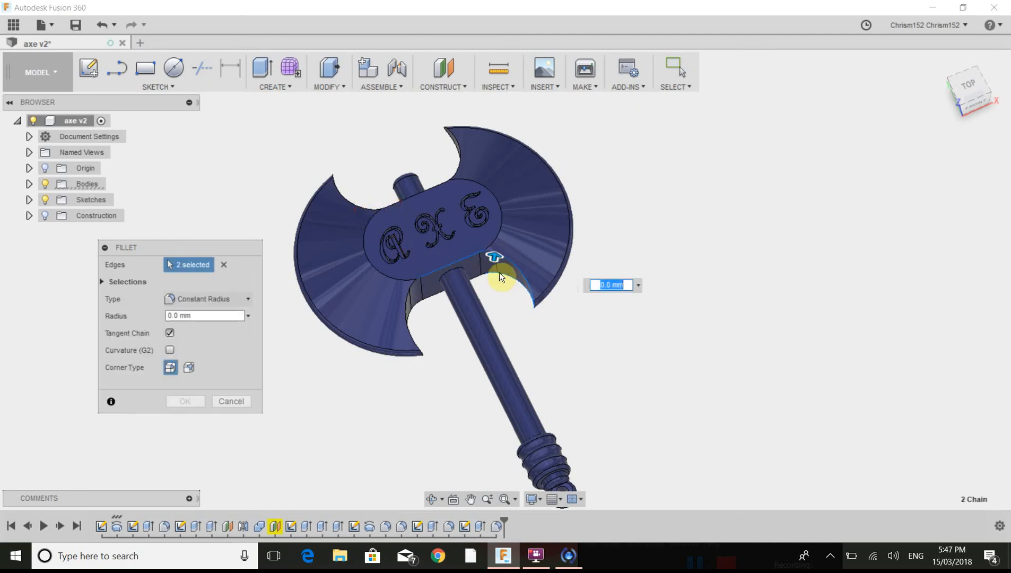
mouse_move(482, 279)
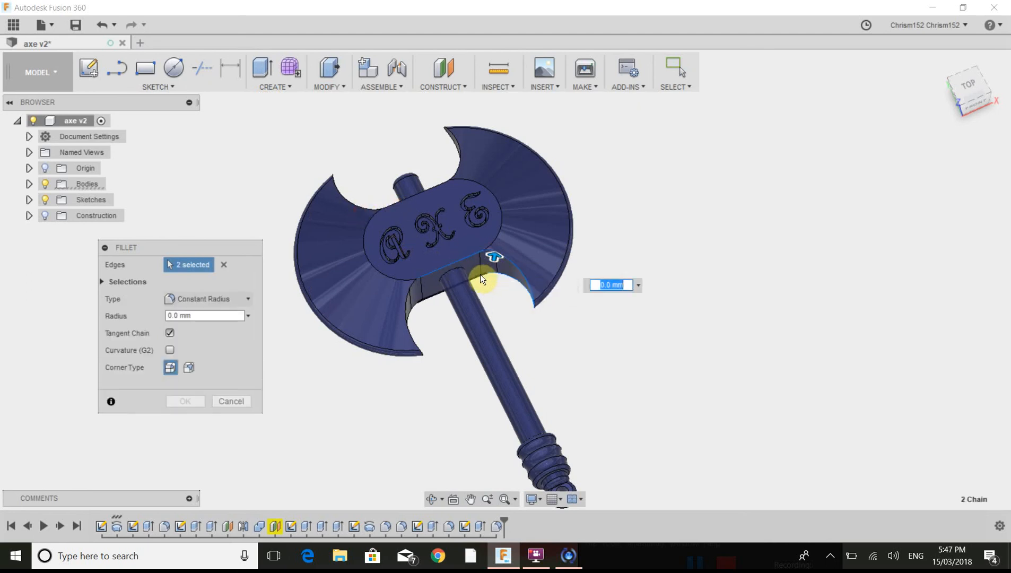
left_click(416, 322)
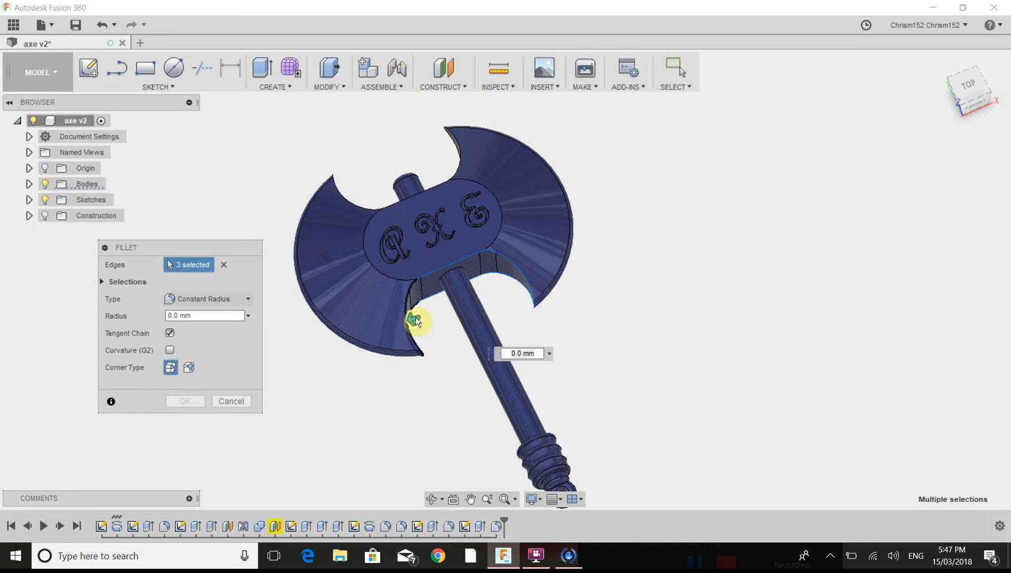
left_click(418, 316)
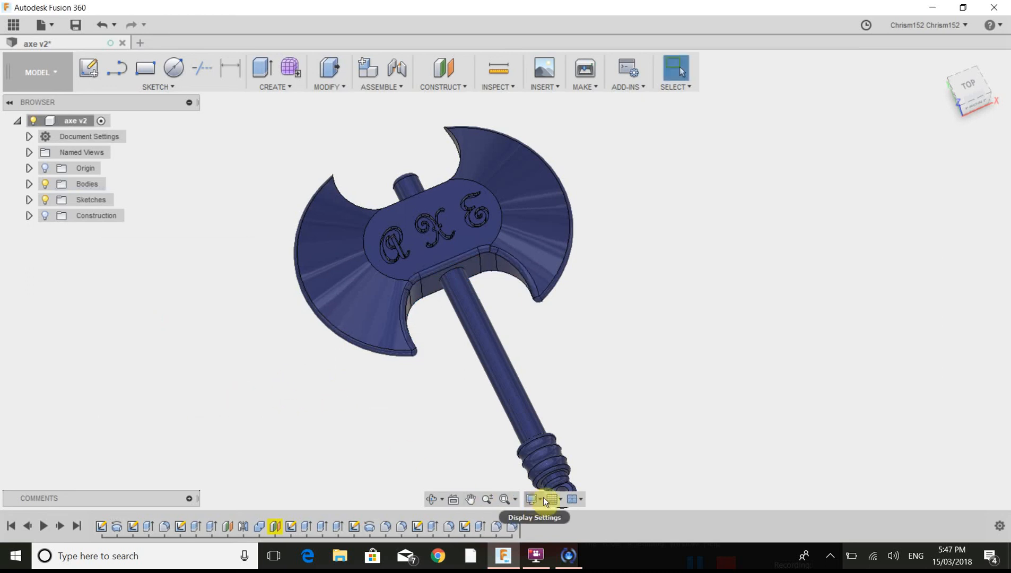
left_click(534, 498)
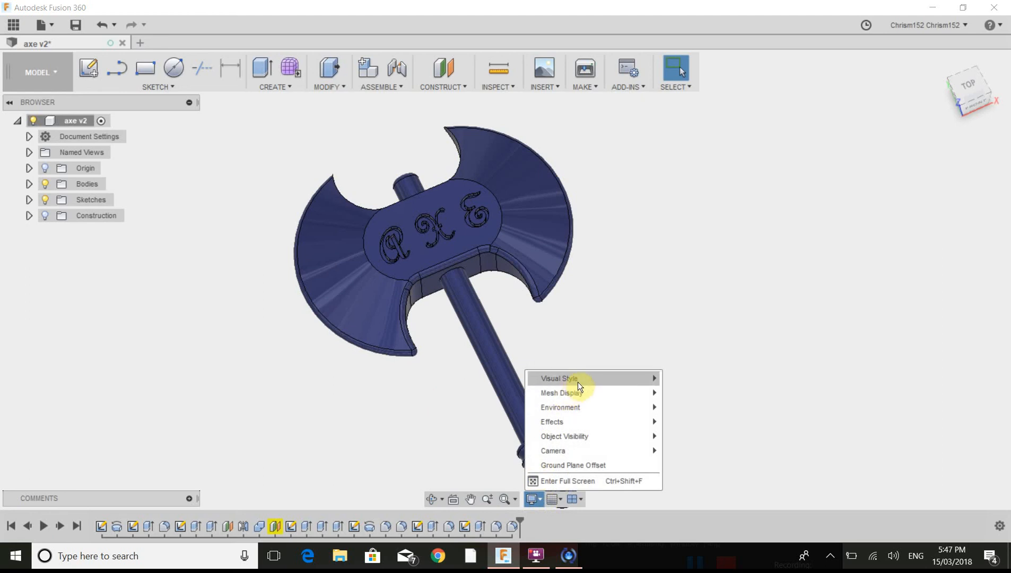